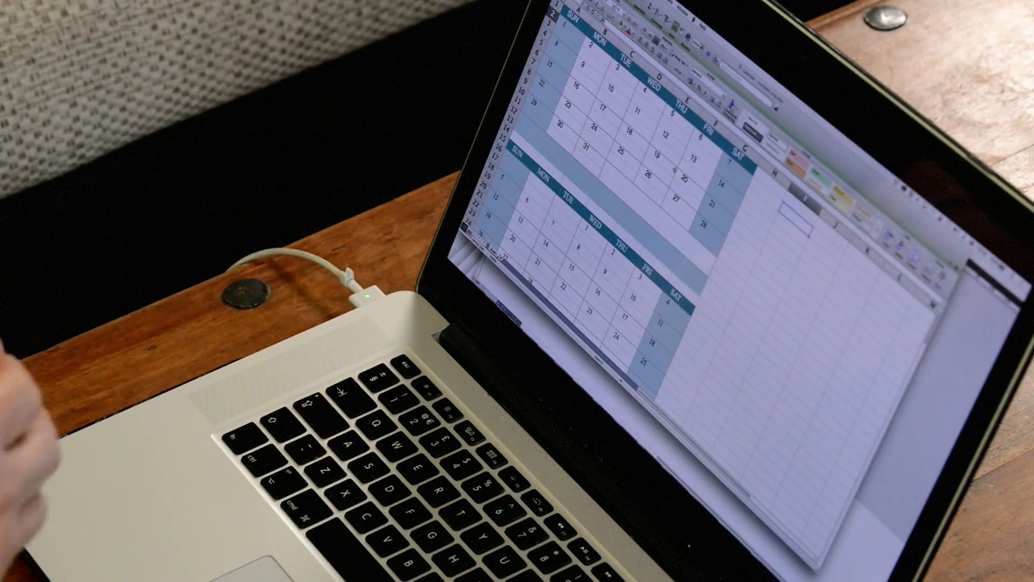
mouse_move(79, 475)
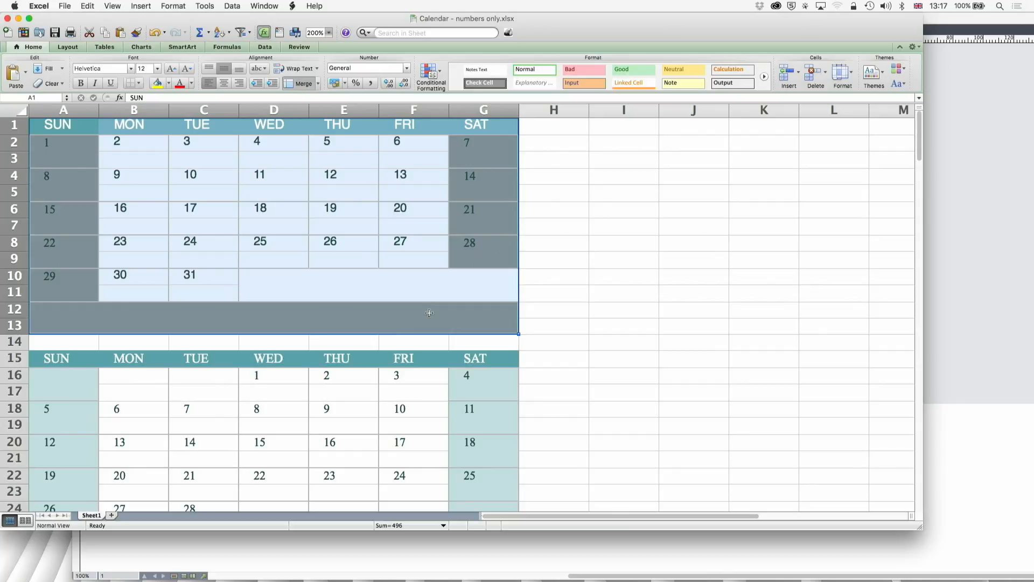
mouse_move(529, 291)
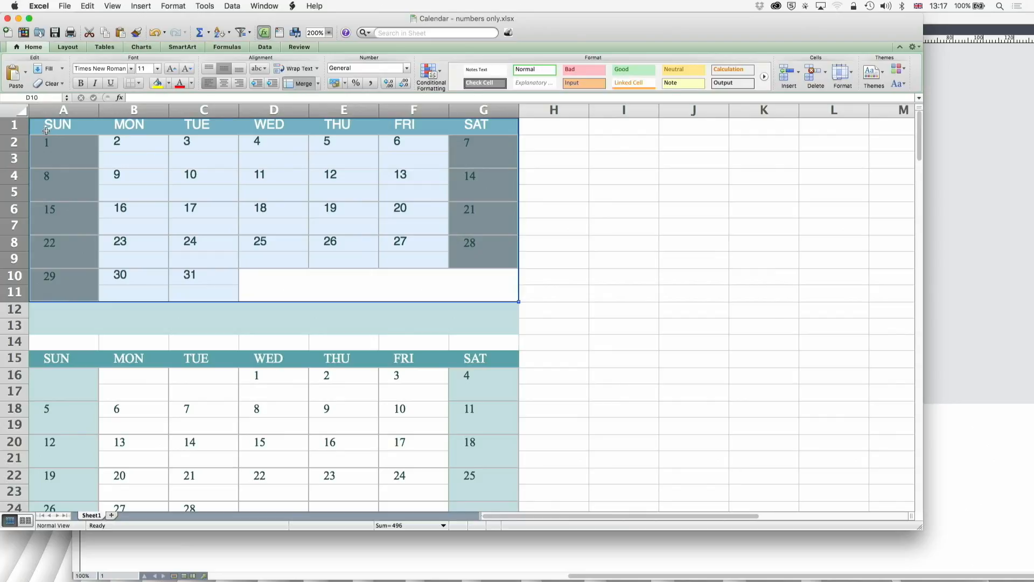
Paste the copied Excel month calendar onto the QuarkXPress page as a table and enlarge it
key(cmd+tab)
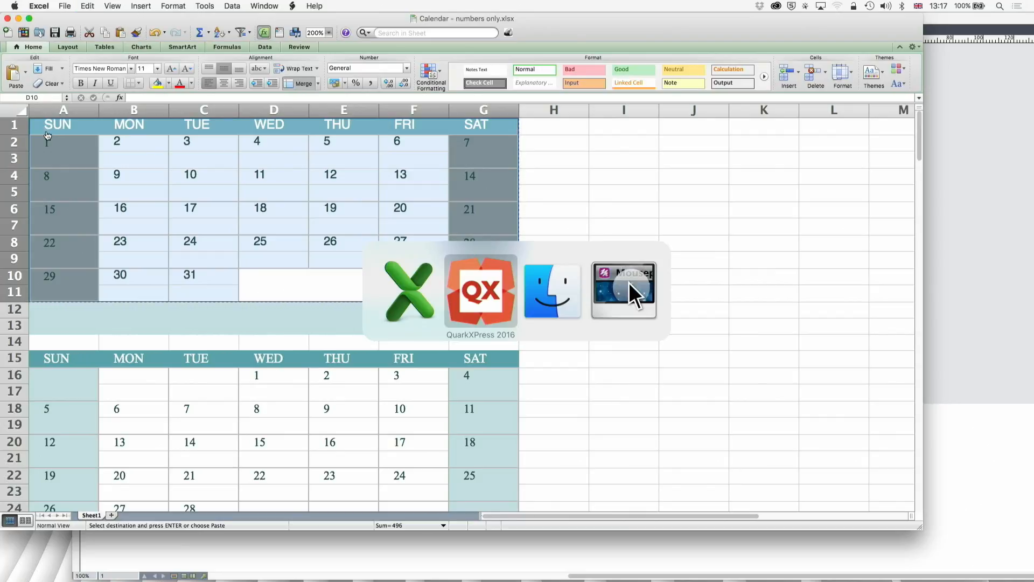
click(480, 290)
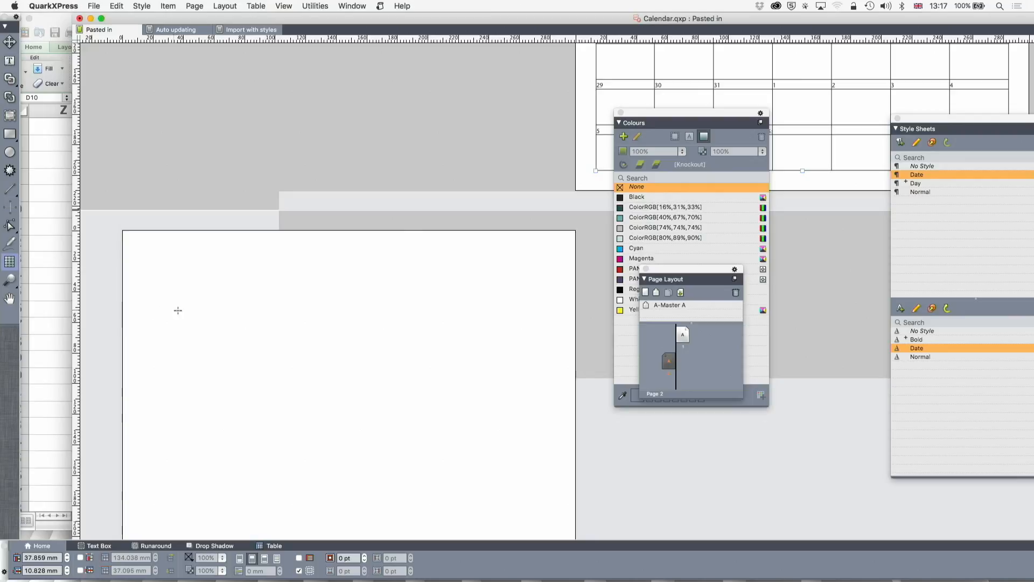
click(117, 6)
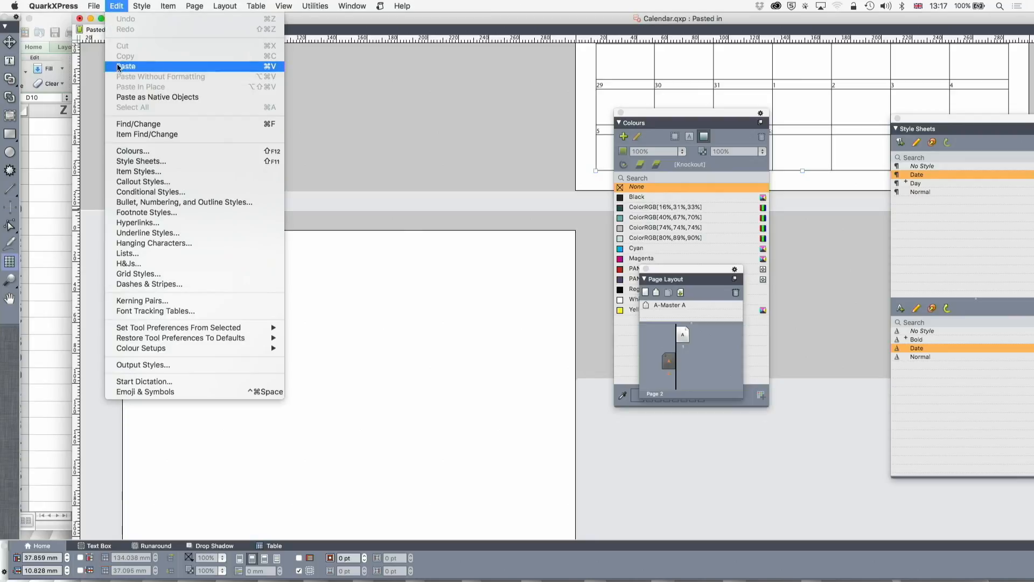
click(127, 65)
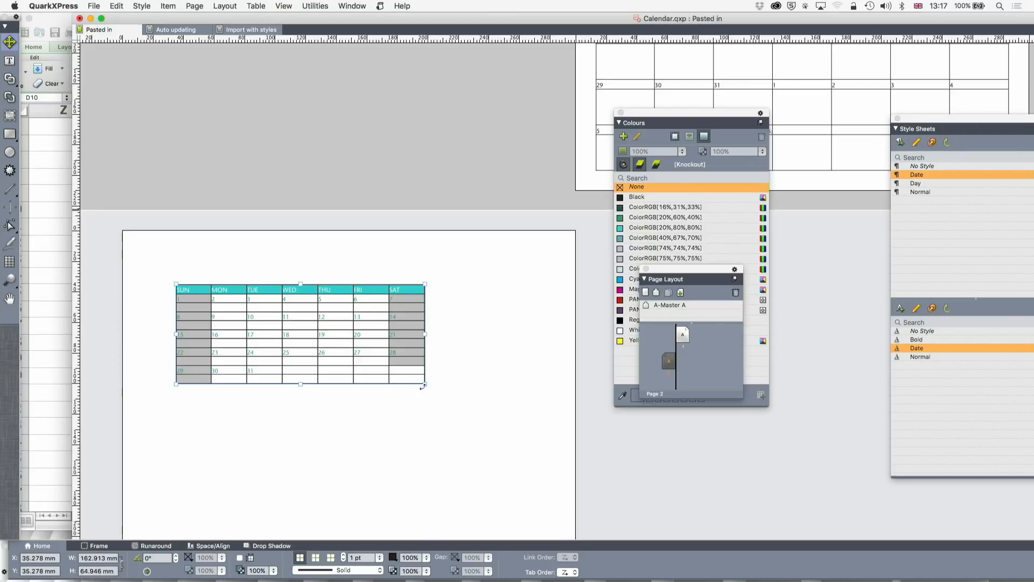
drag(425, 384, 528, 465)
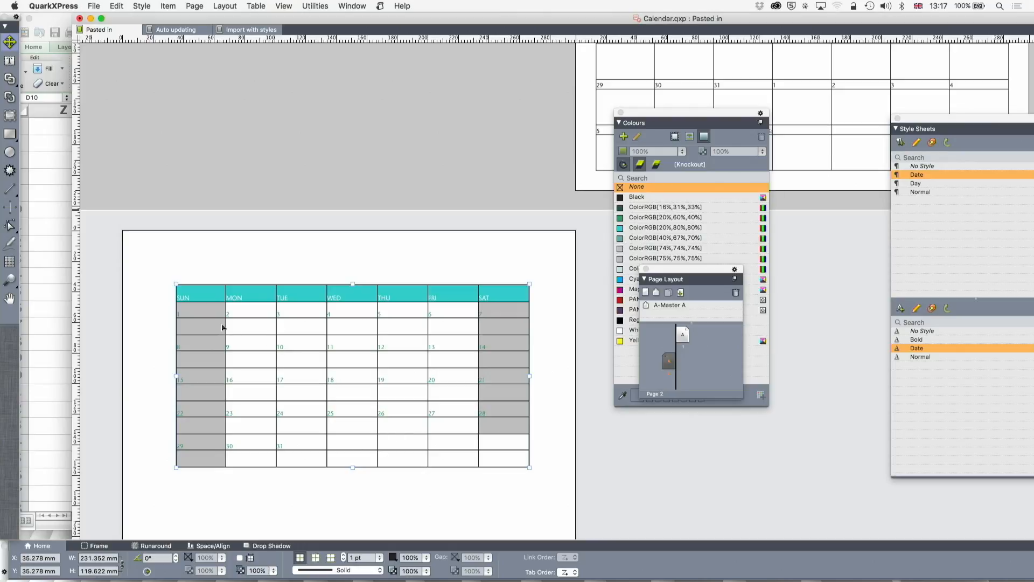
Remove the horizontal row lines from the month table, keeping only vertical column dividers
click(200, 327)
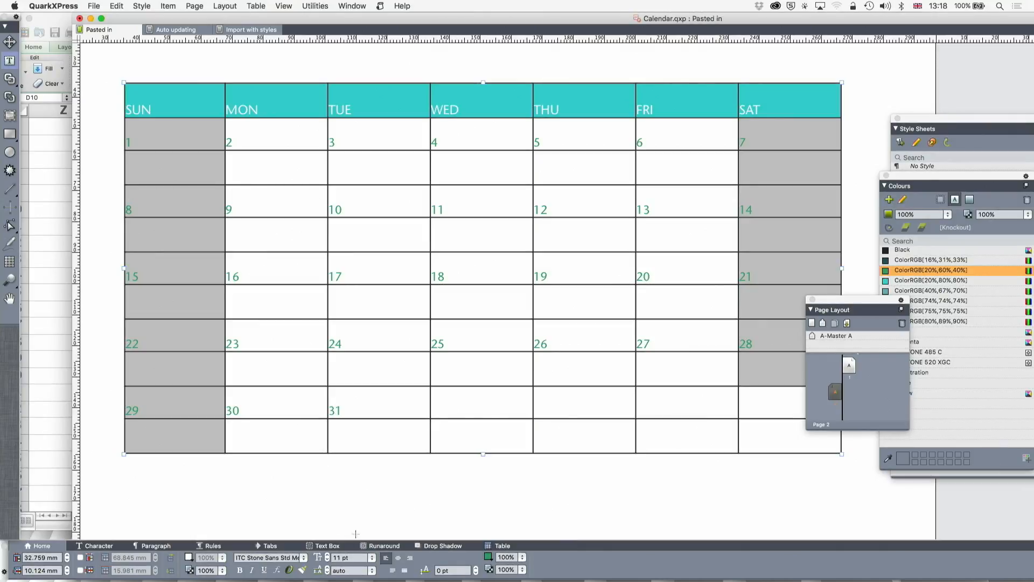
click(502, 545)
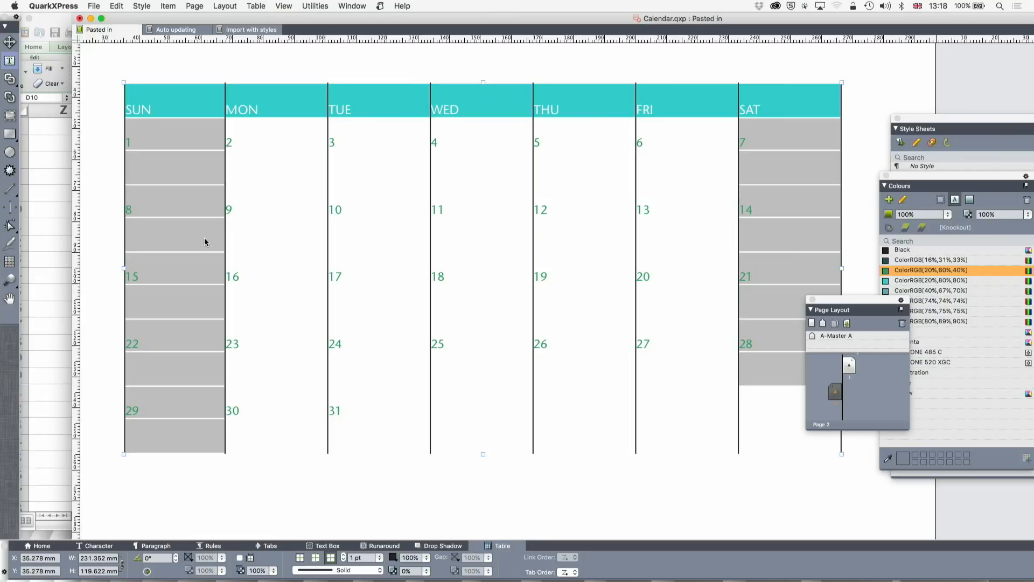
mouse_move(183, 199)
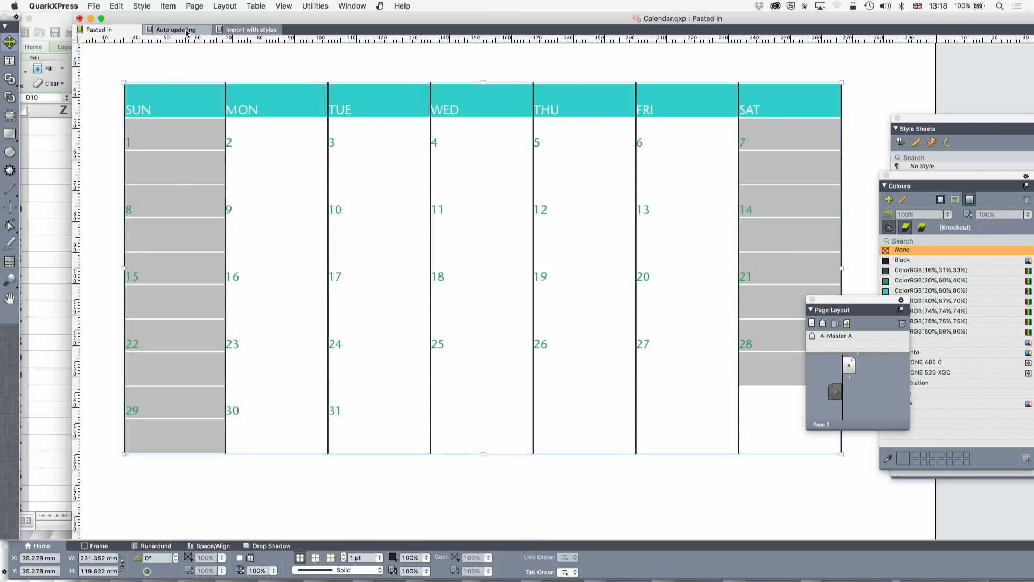
Switch to the Auto updating layout and scroll through its red-bordered calendar
click(176, 29)
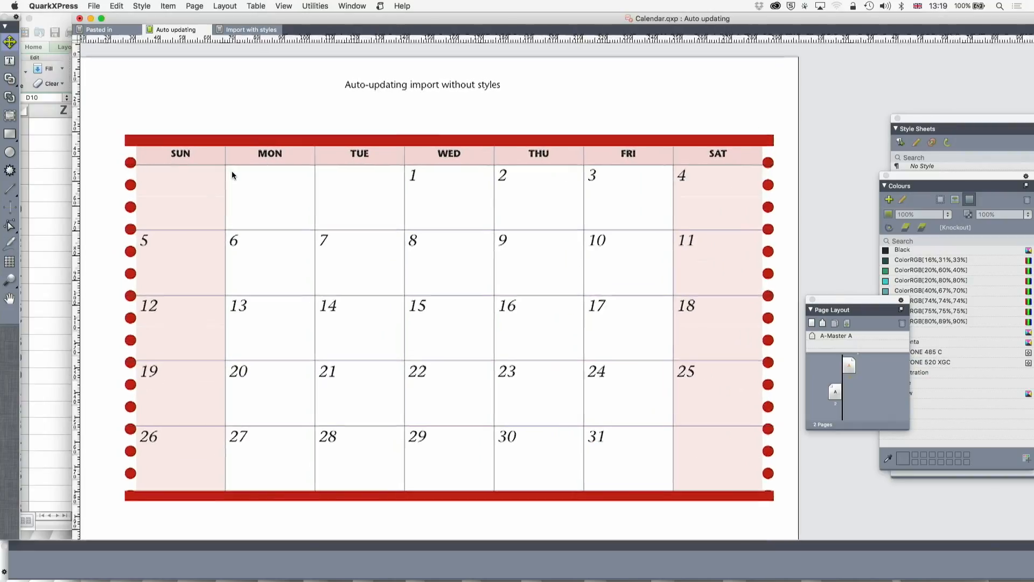
scroll(down, 3)
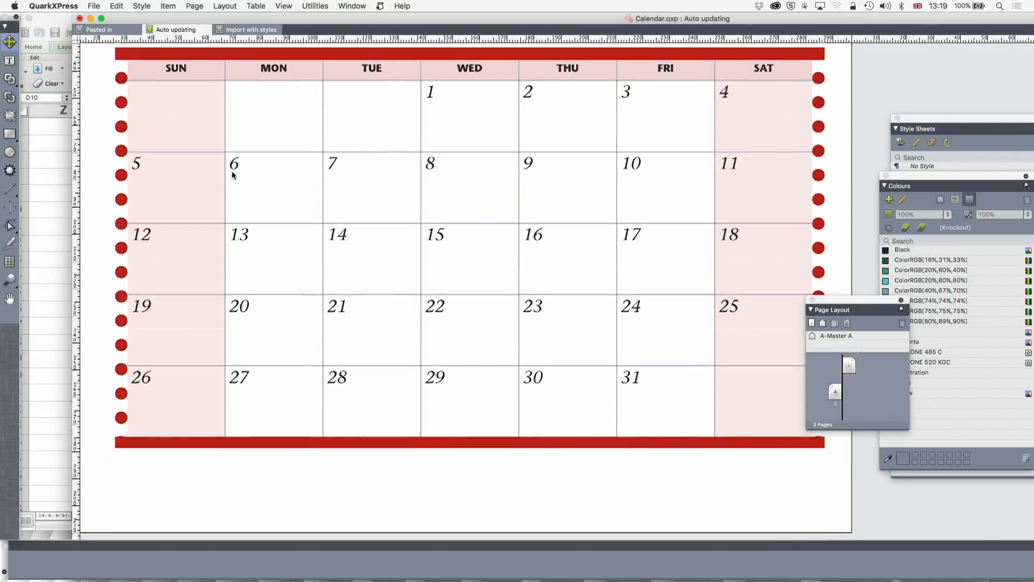
scroll(down, 3)
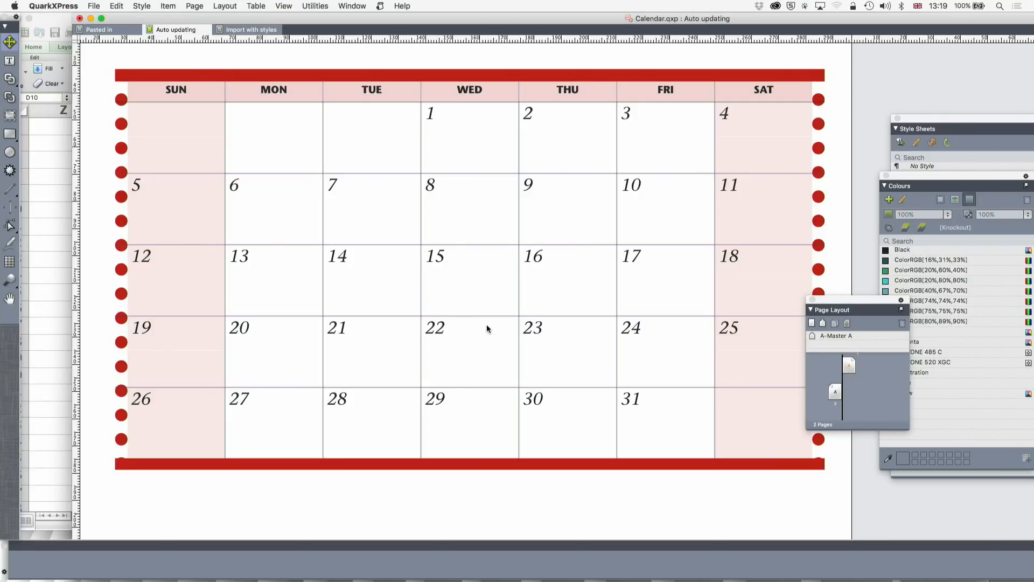
mouse_move(584, 320)
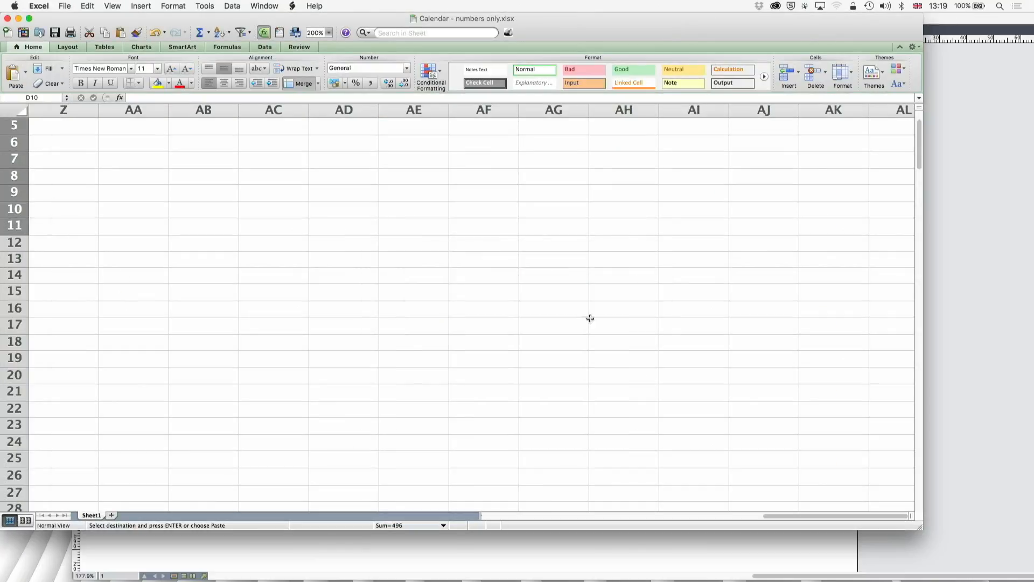
Scroll the Excel calendar sheet back to column A, then return to QuarkXPress
scroll(right, 3)
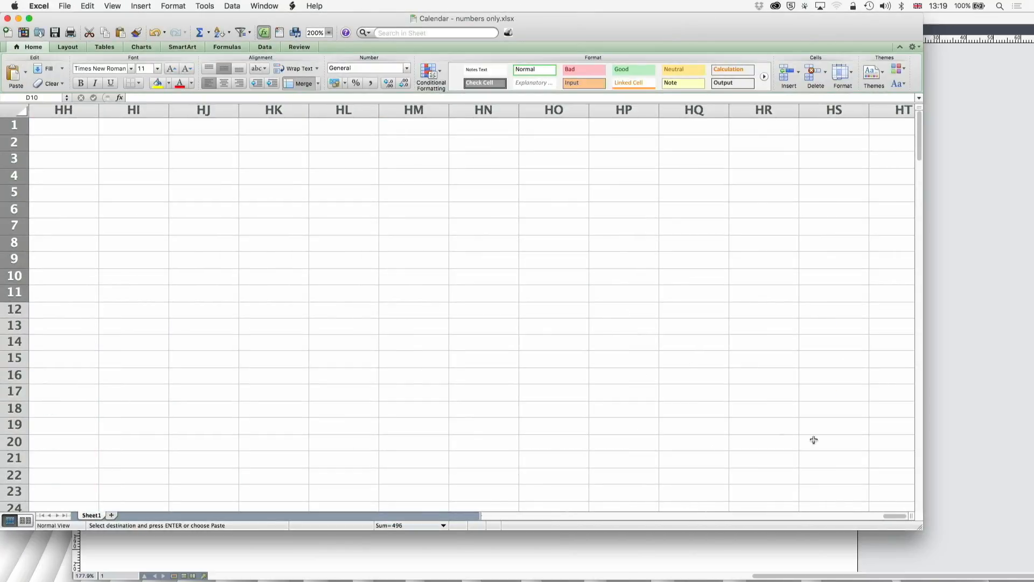
mouse_move(880, 523)
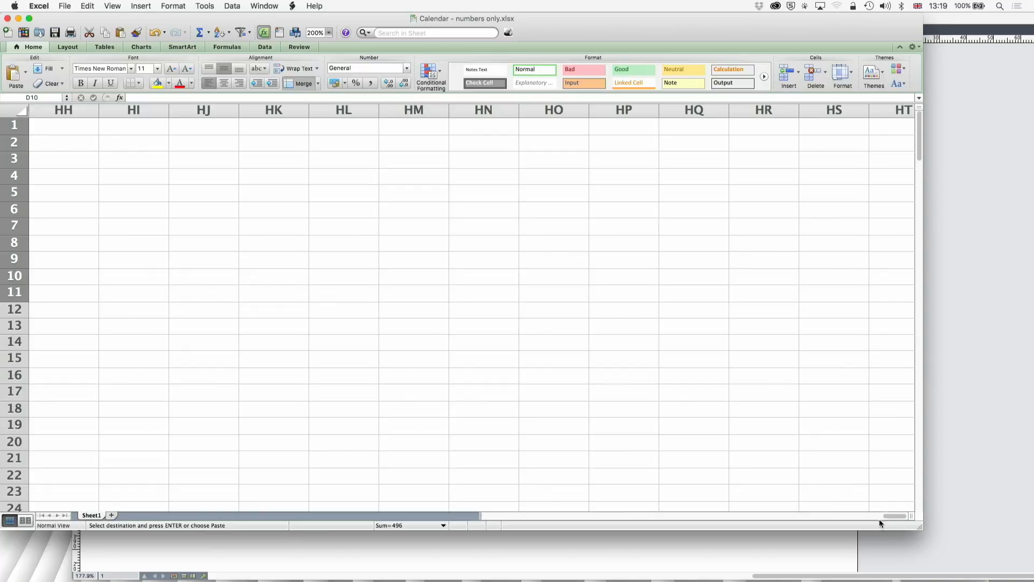
mouse_move(698, 486)
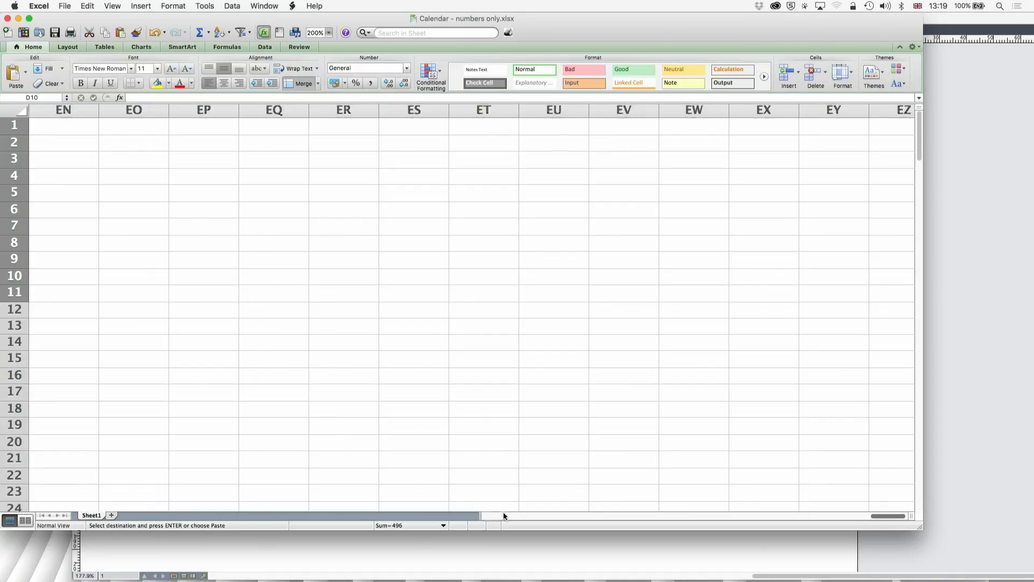
scroll(left, 3)
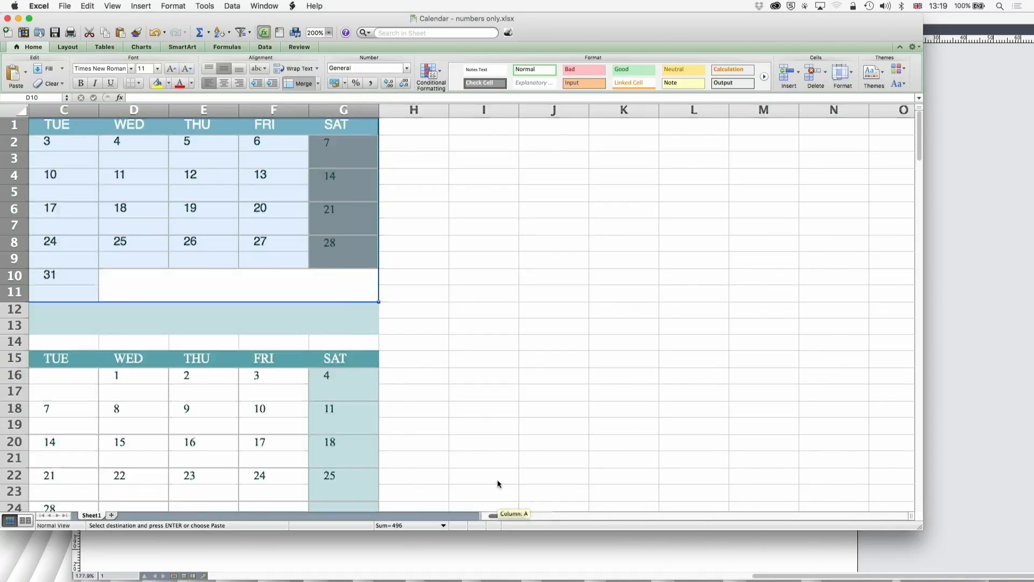
key(cmd+tab)
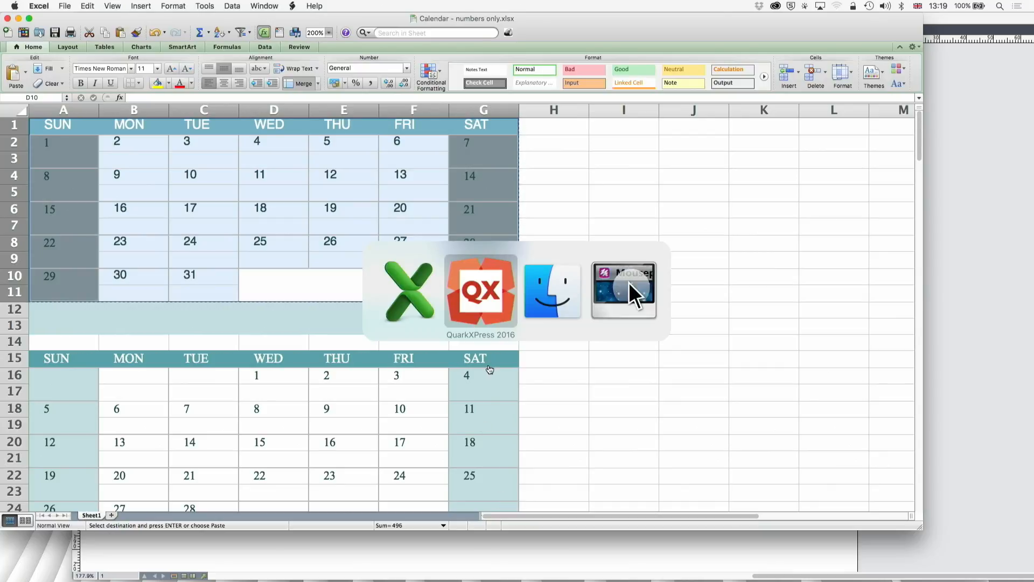
Check the Tables list in Utilities > Usage, confirming the linked calendar shows Modified
click(315, 5)
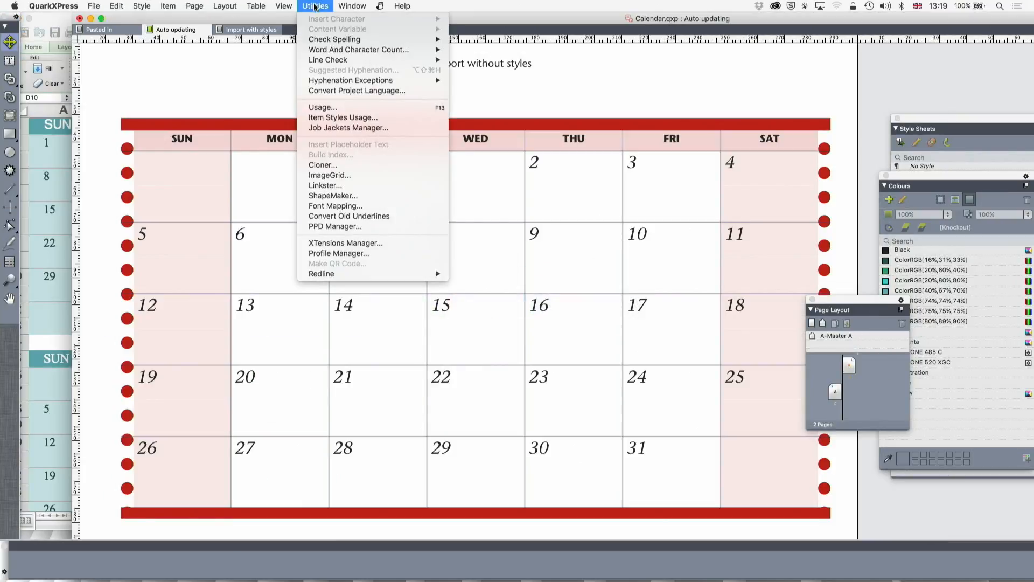
mouse_move(322, 108)
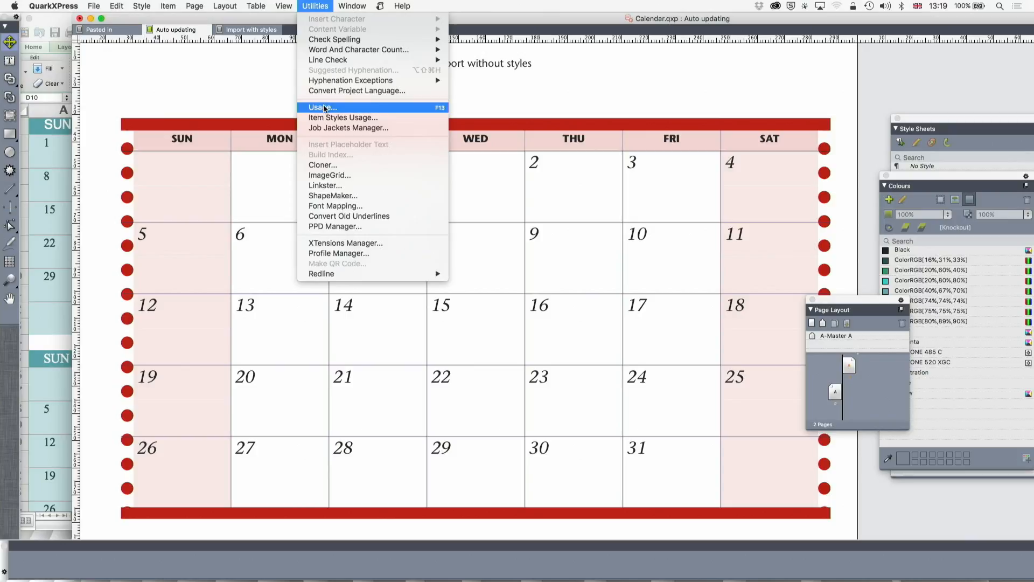
click(322, 108)
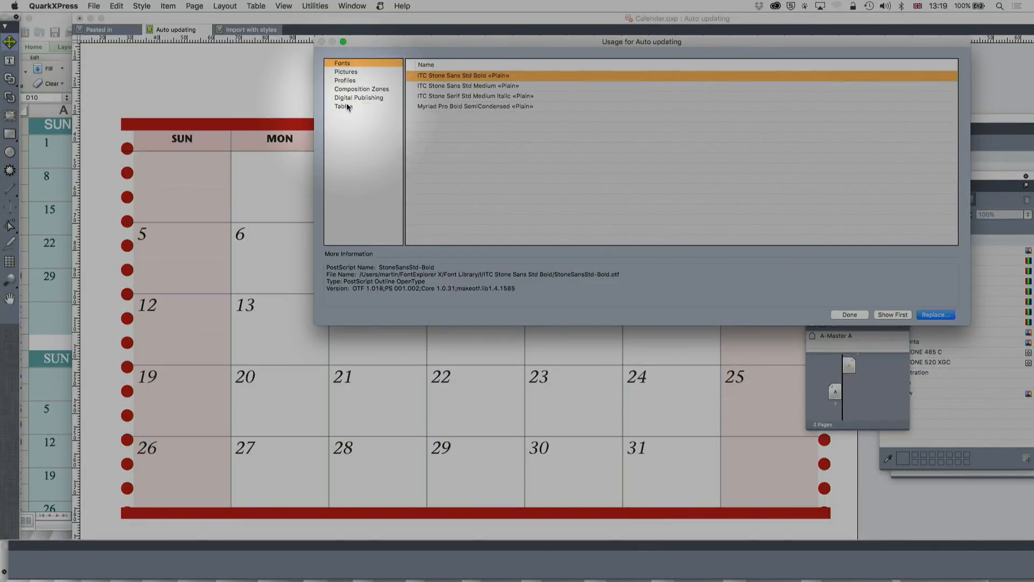
click(343, 106)
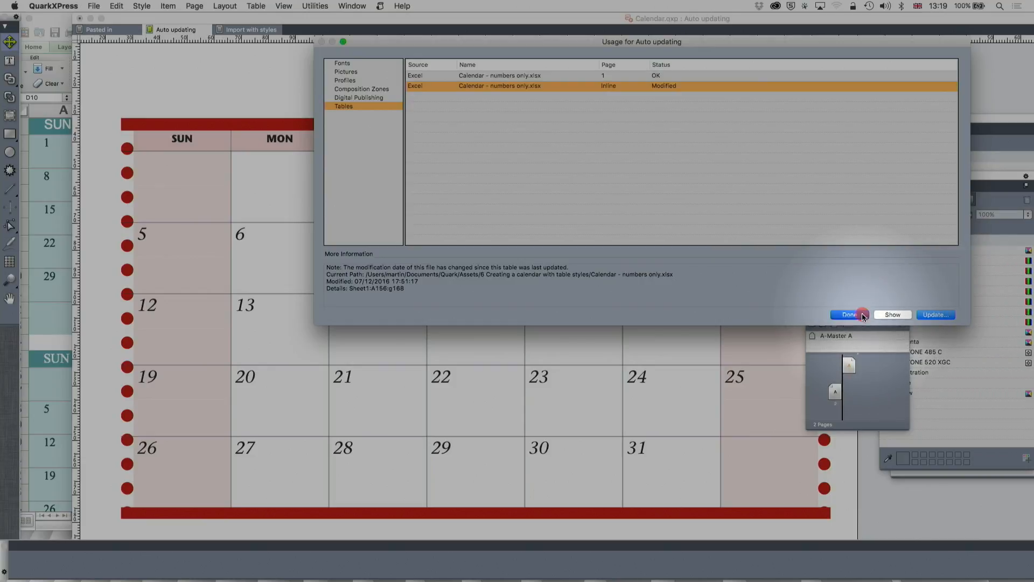
click(849, 315)
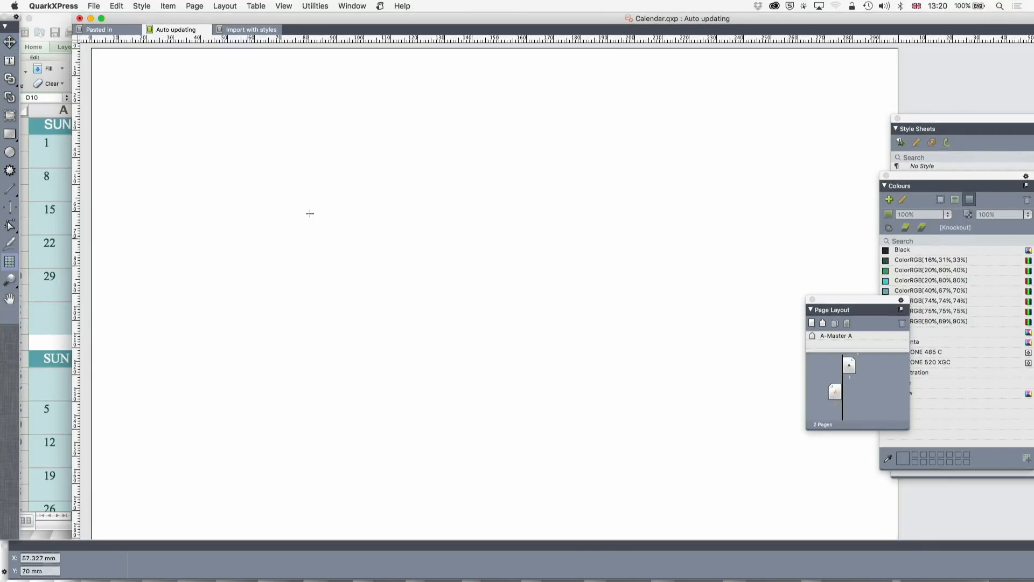
Draw a large table box across the blank page
drag(131, 85, 329, 210)
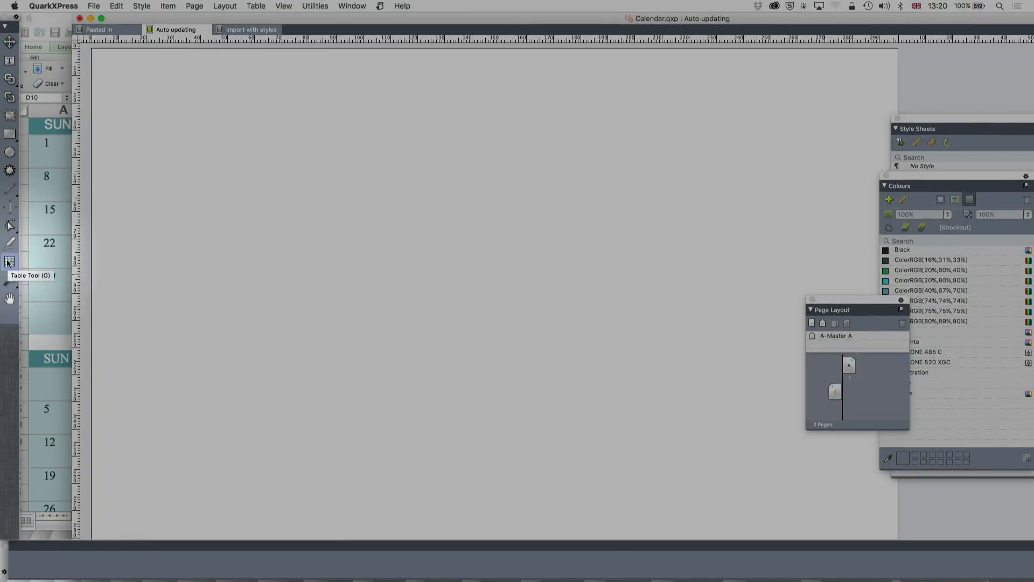
drag(125, 85, 205, 129)
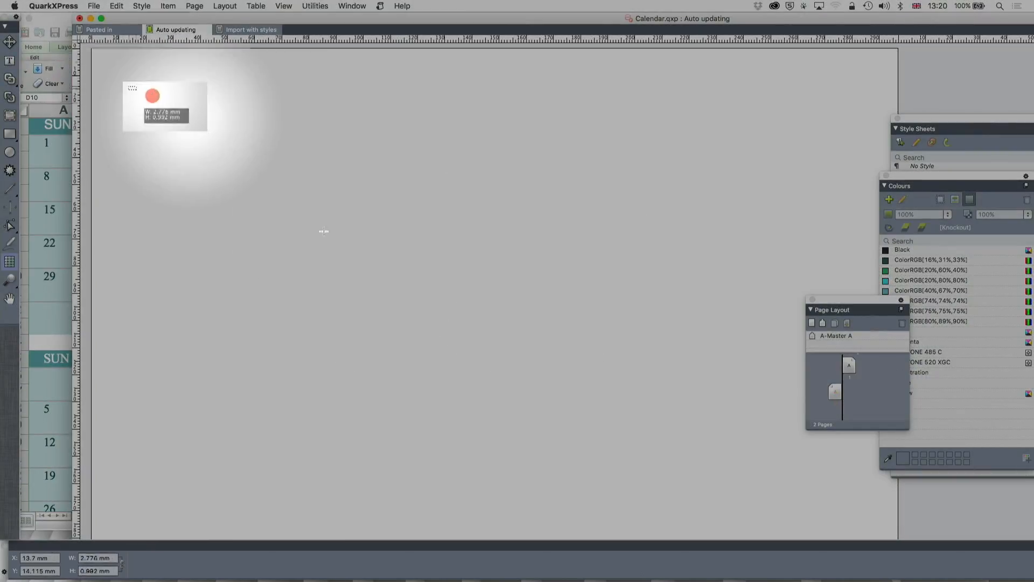
drag(132, 89, 870, 501)
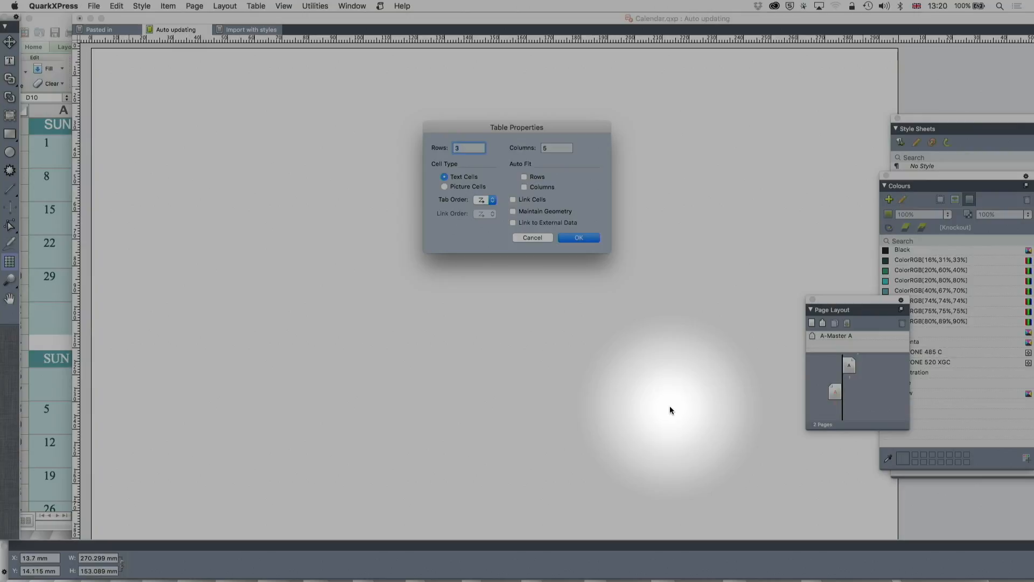
mouse_move(560, 236)
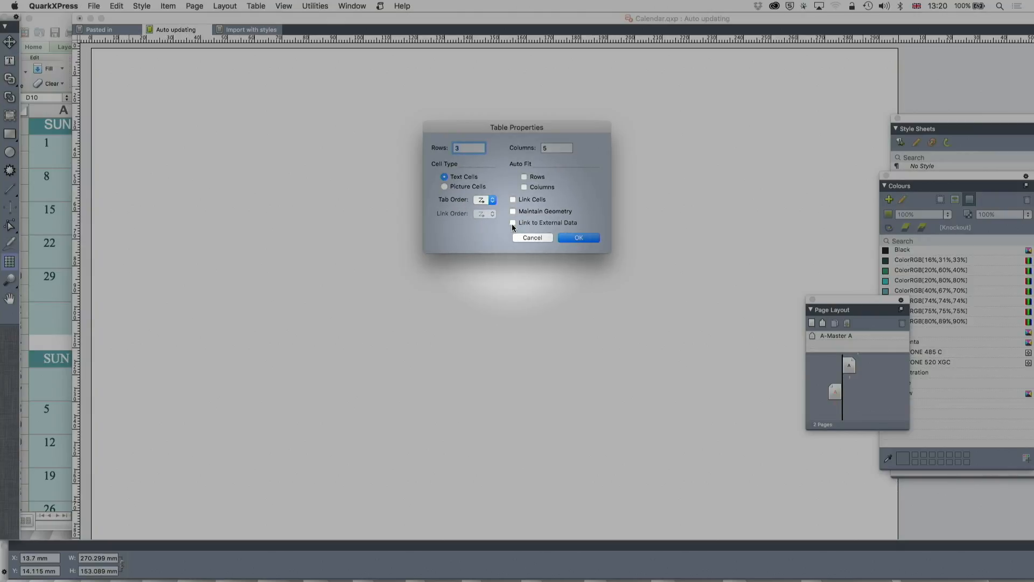
Link the table to Calendar - numbers only.xlsx, range A1:G13, without Excel formats
click(513, 223)
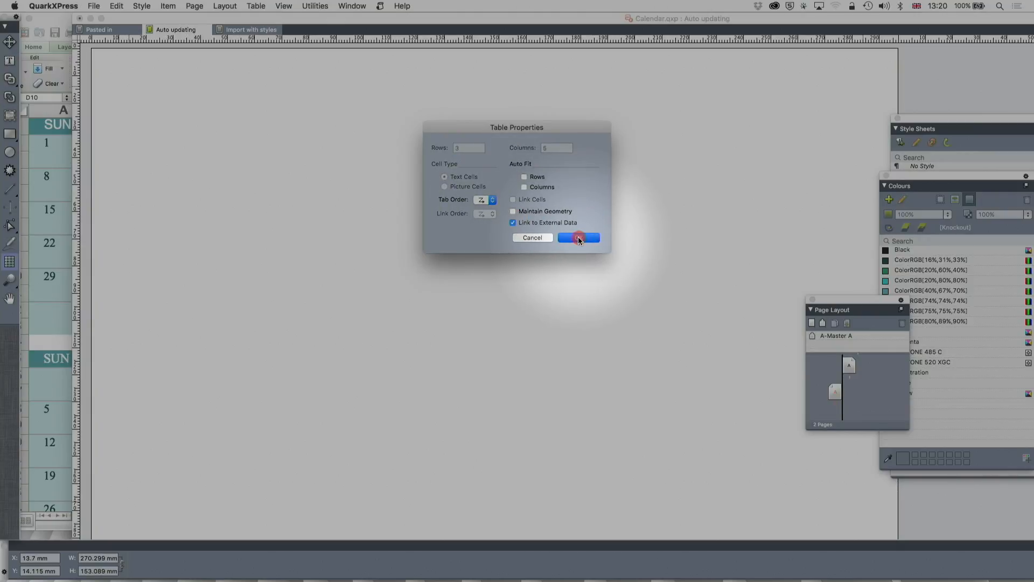
click(579, 237)
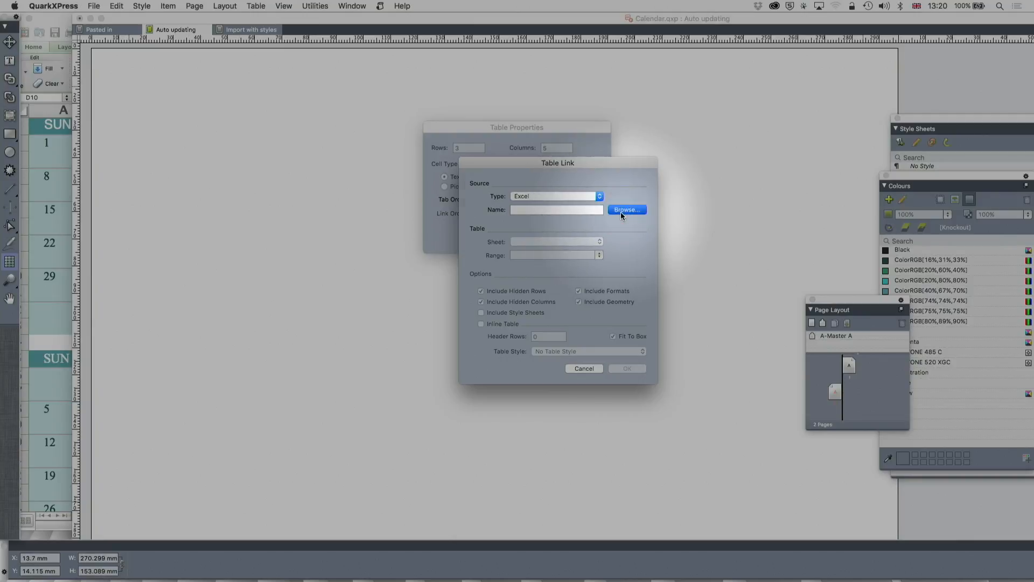
click(625, 209)
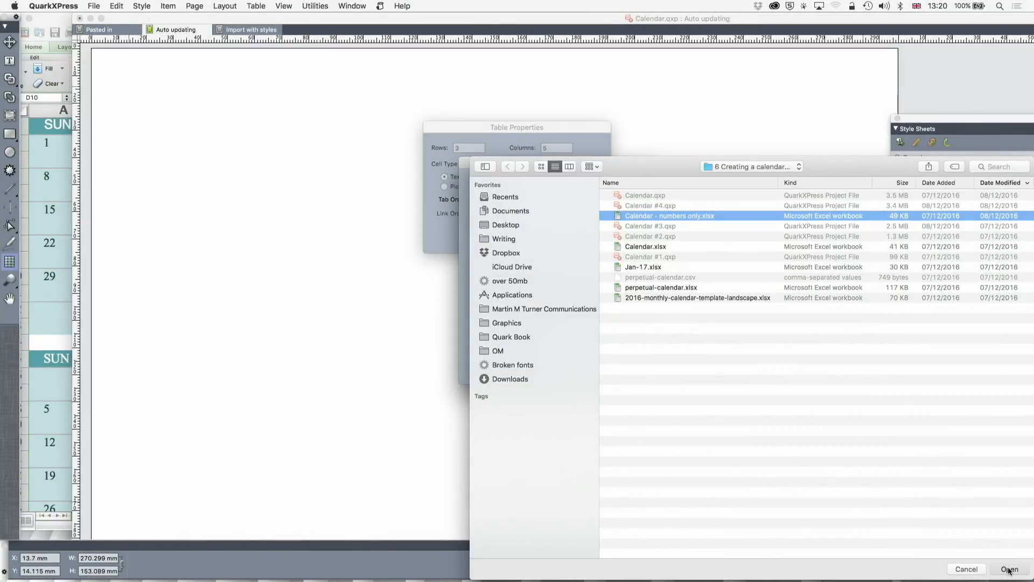
click(1009, 568)
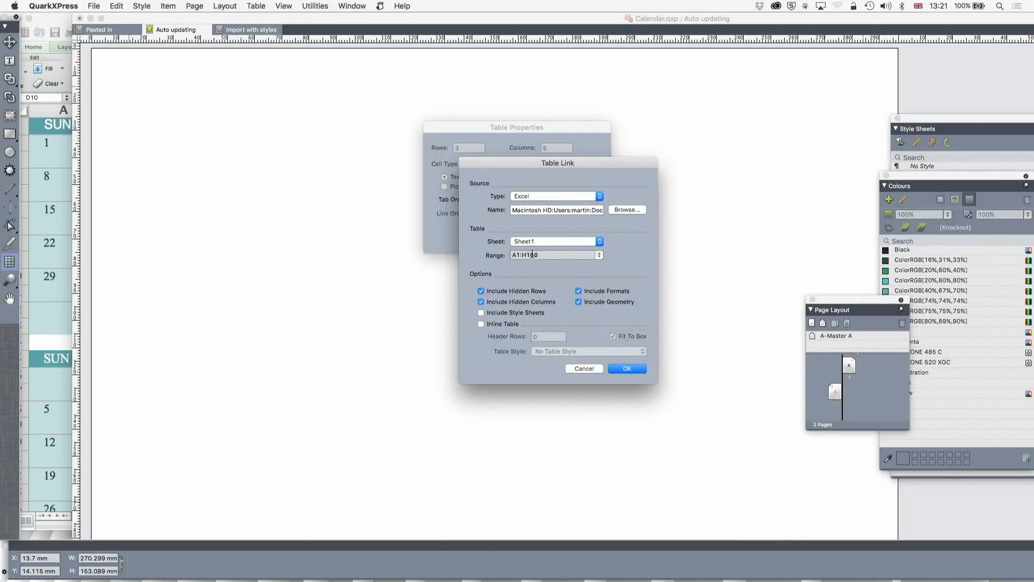
click(554, 255)
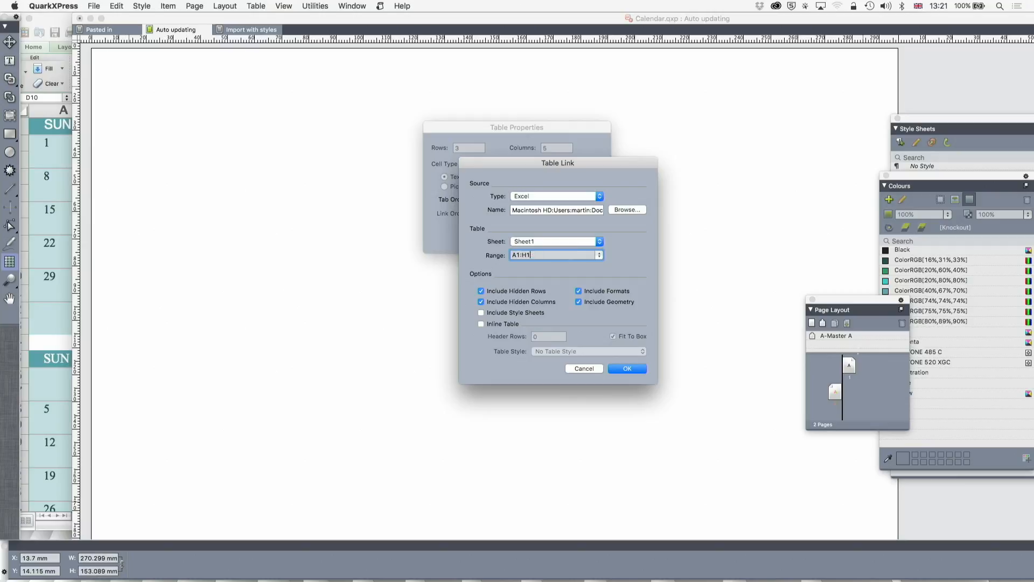
text(A1:G13)
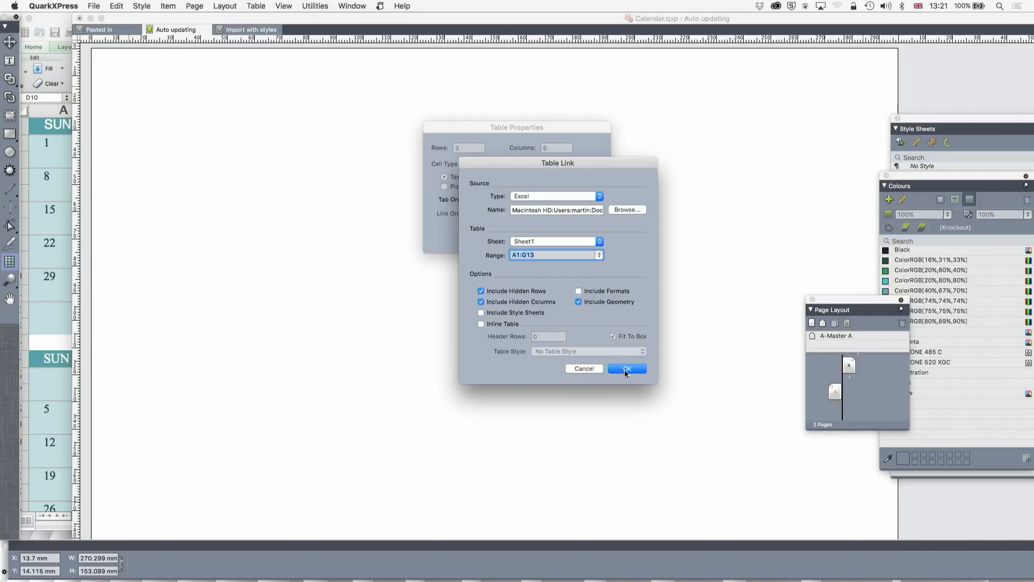
click(626, 368)
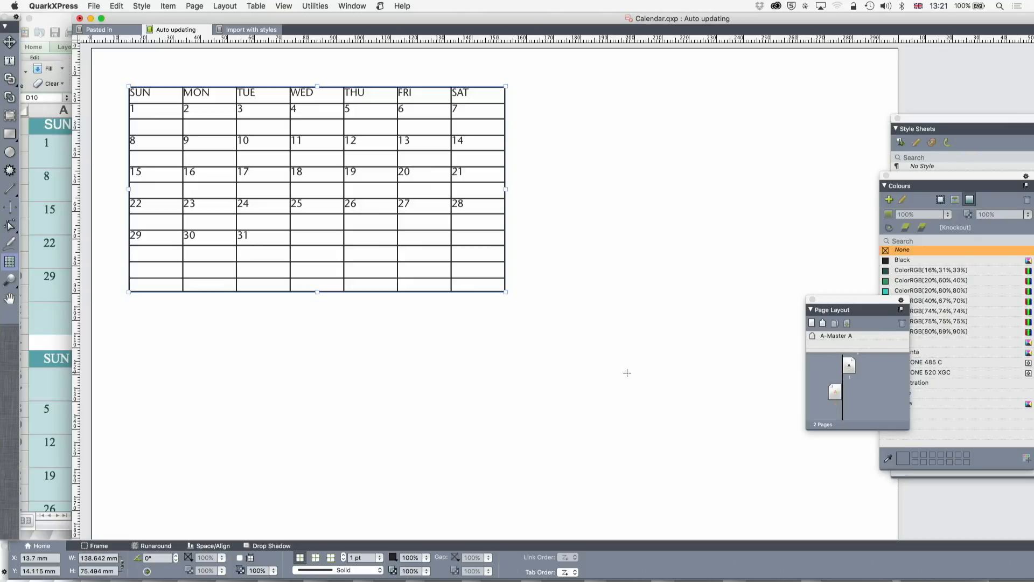
mouse_move(611, 352)
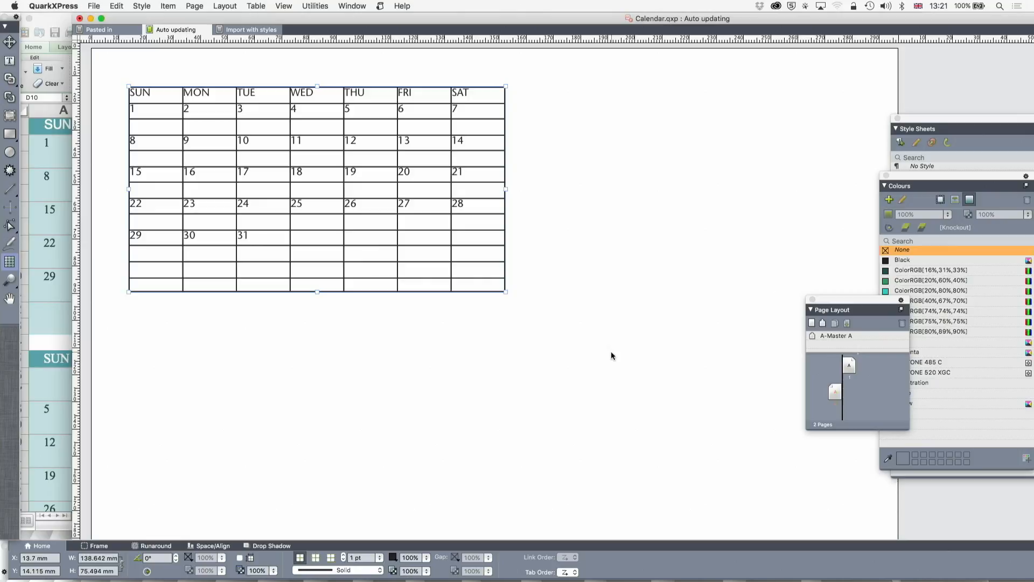
Widen the linked SUN–SAT calendar table across much more of the page
key(cmd+tab)
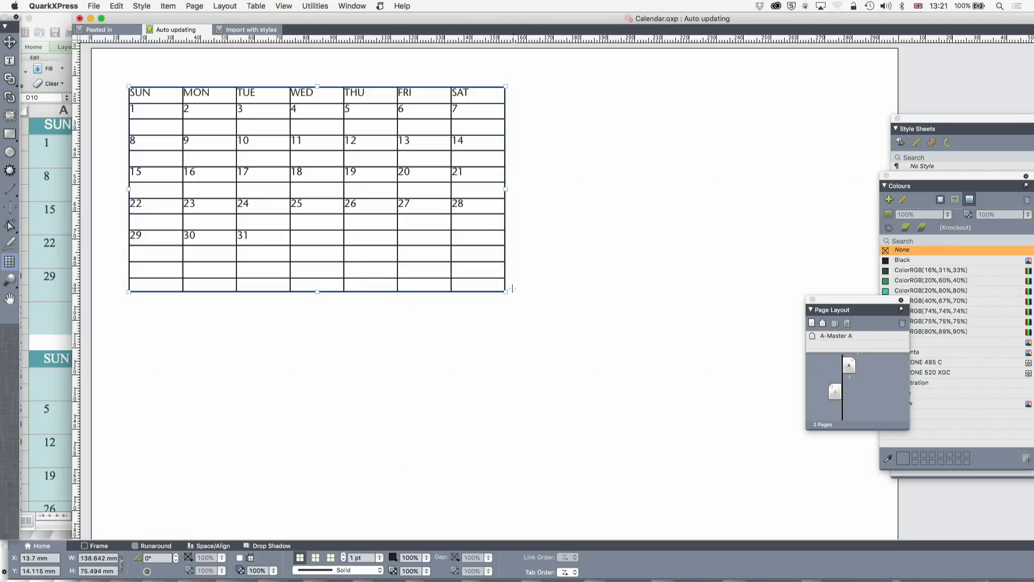
drag(506, 288, 785, 395)
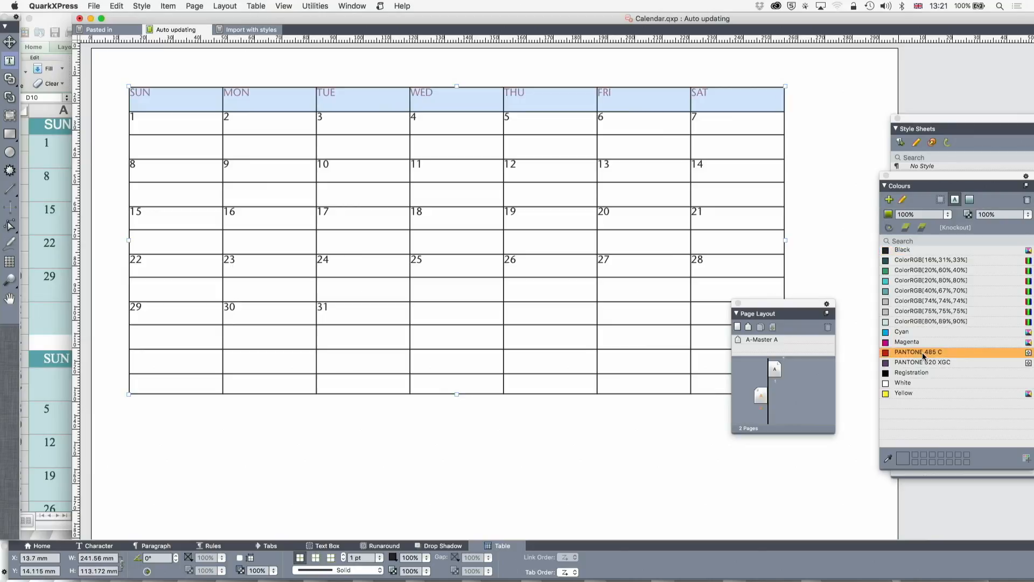
Apply PANTONE 485 C red to the day names and a pink fill to the header row
click(917, 392)
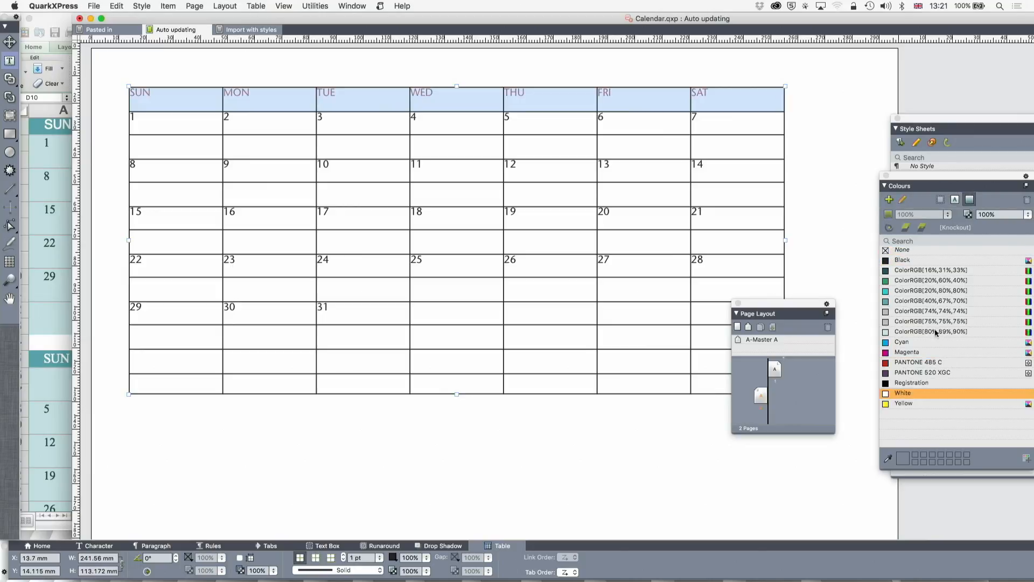
click(918, 362)
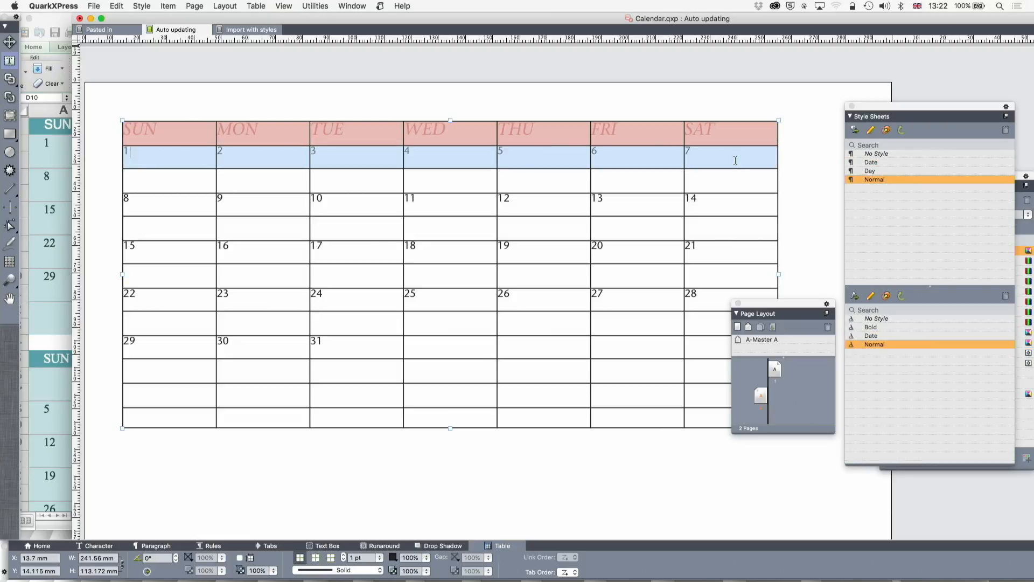
Apply the Day style to the weekday names and the Date style to the date rows
click(871, 162)
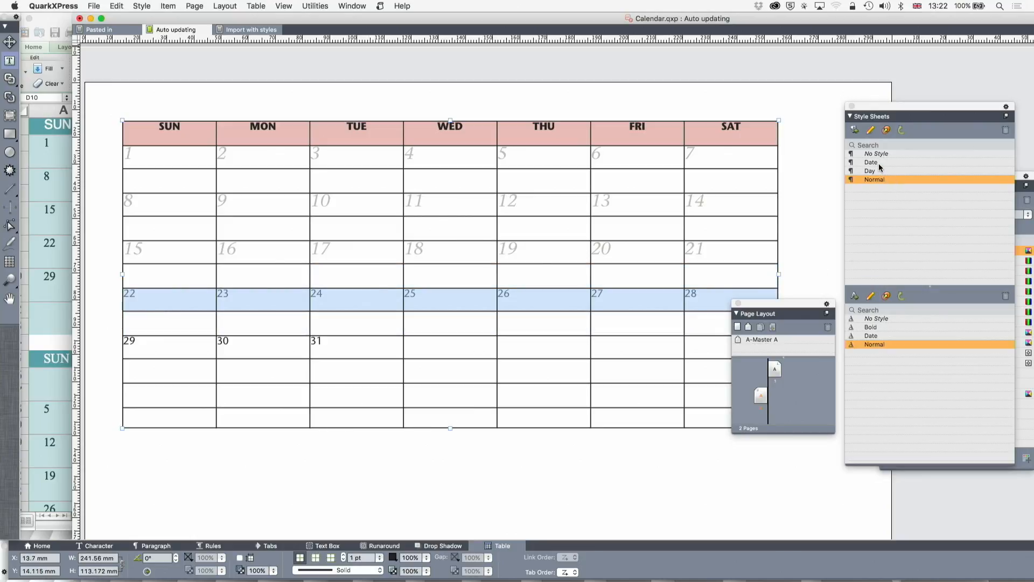
click(697, 294)
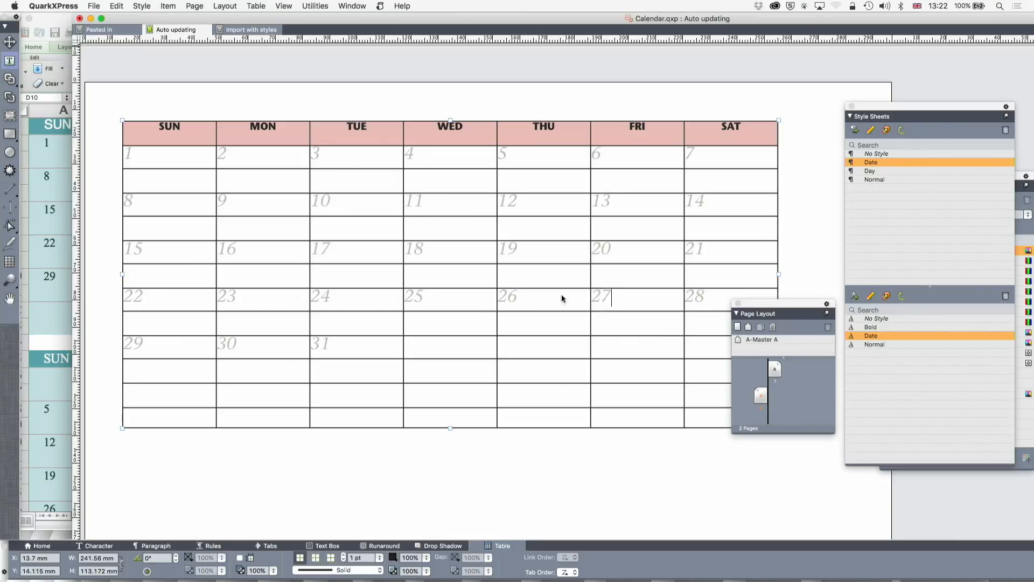
mouse_move(342, 569)
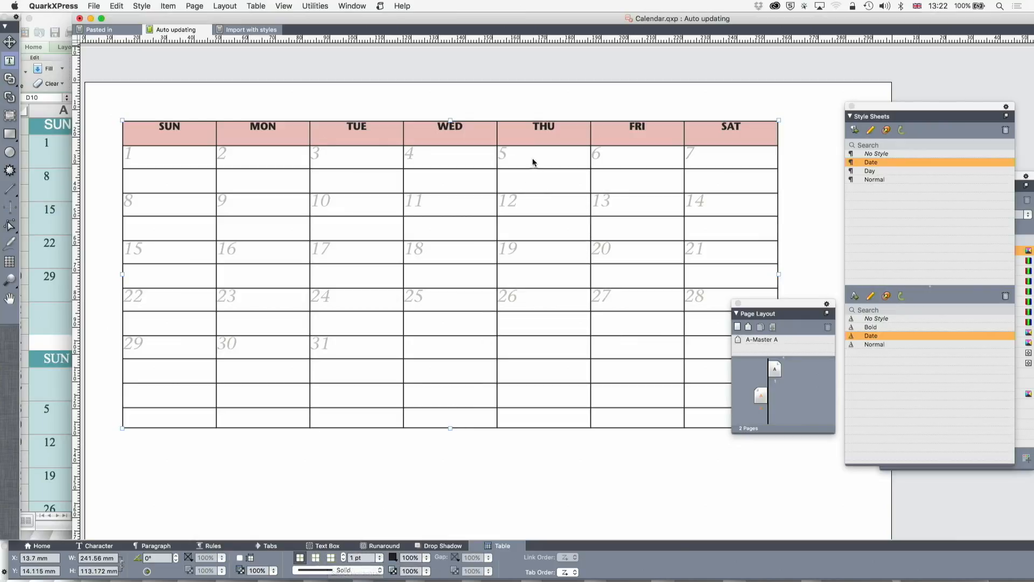
Give the calendar table a thick black frame through its table properties
right_click(533, 162)
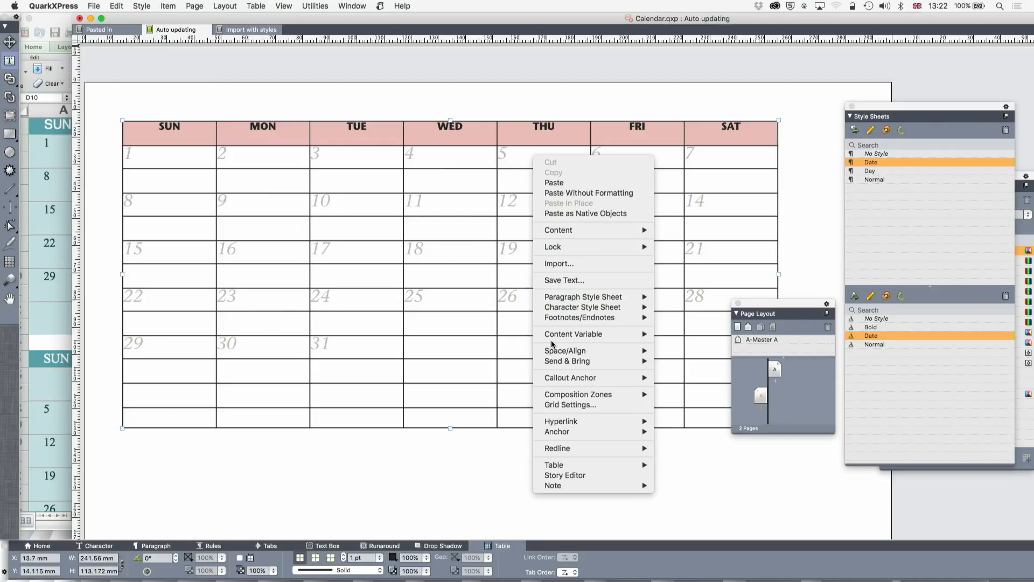
mouse_move(555, 464)
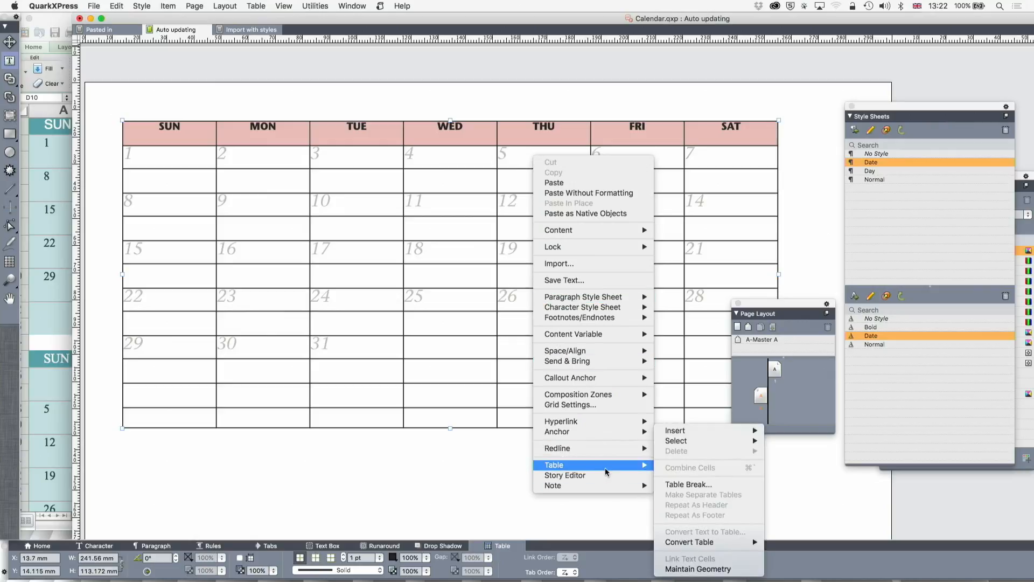
mouse_move(698, 470)
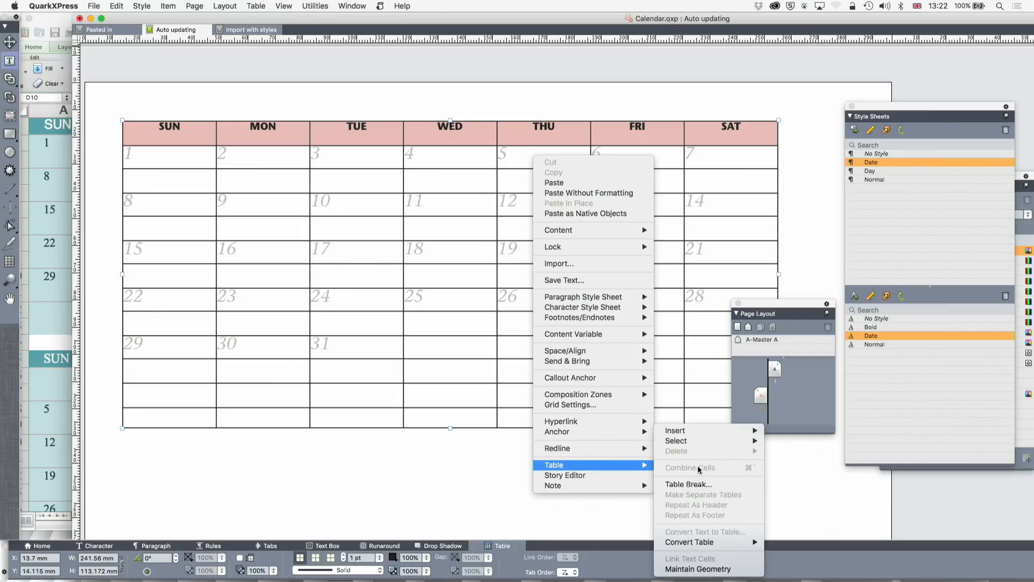
mouse_move(675, 440)
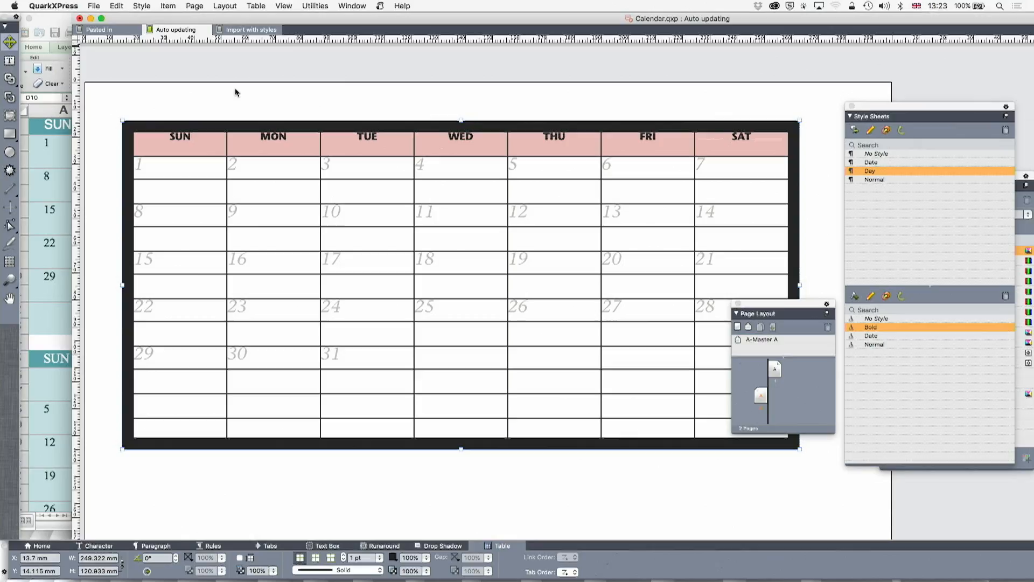
key(cmd+tab)
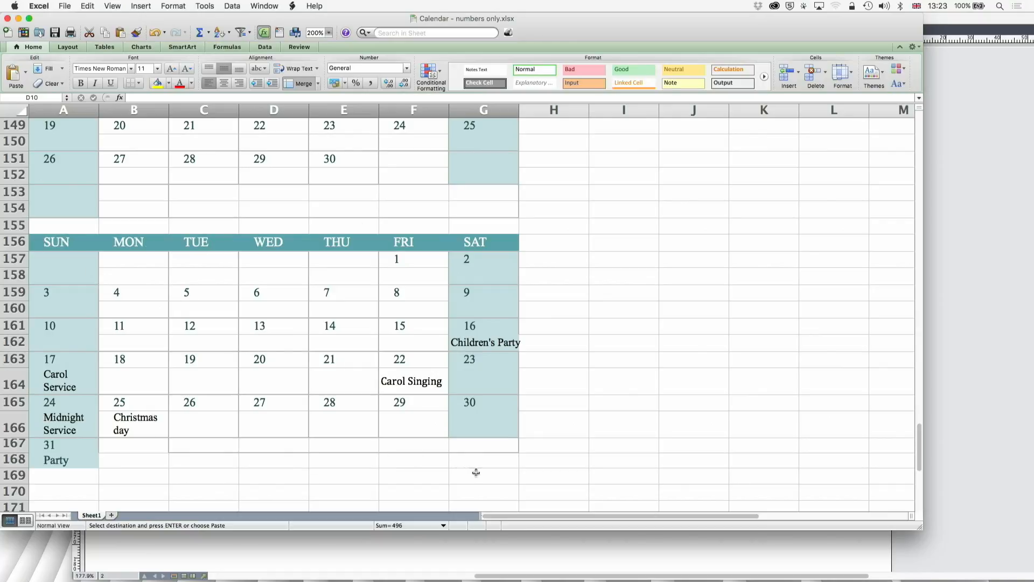
Switch from Excel back to QuarkXPress 2016
key(cmd+tab)
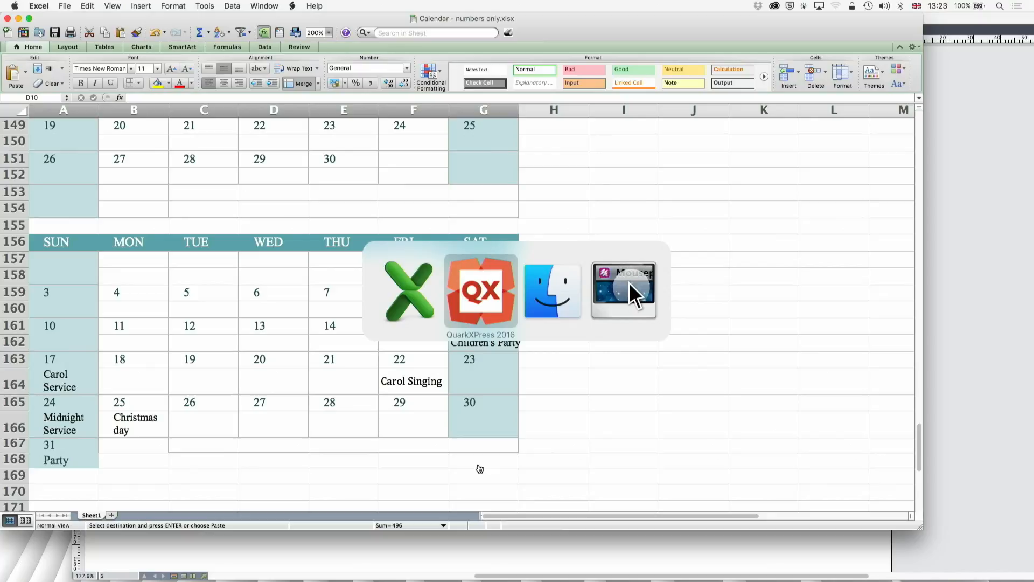
click(479, 291)
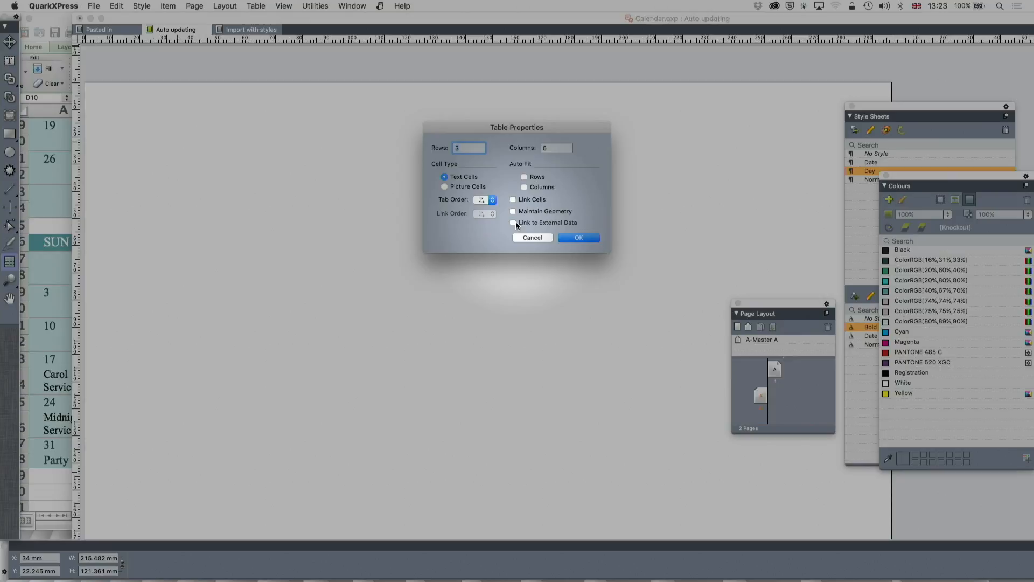
Link the new 3x5 table to external data from 'Calendar - numbers only.xlsx'
click(514, 223)
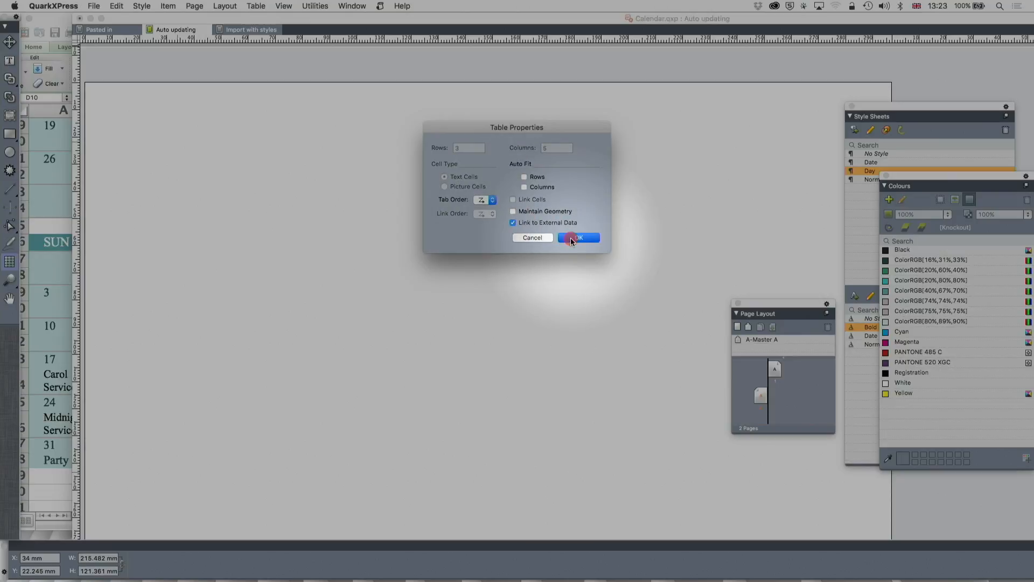
click(578, 237)
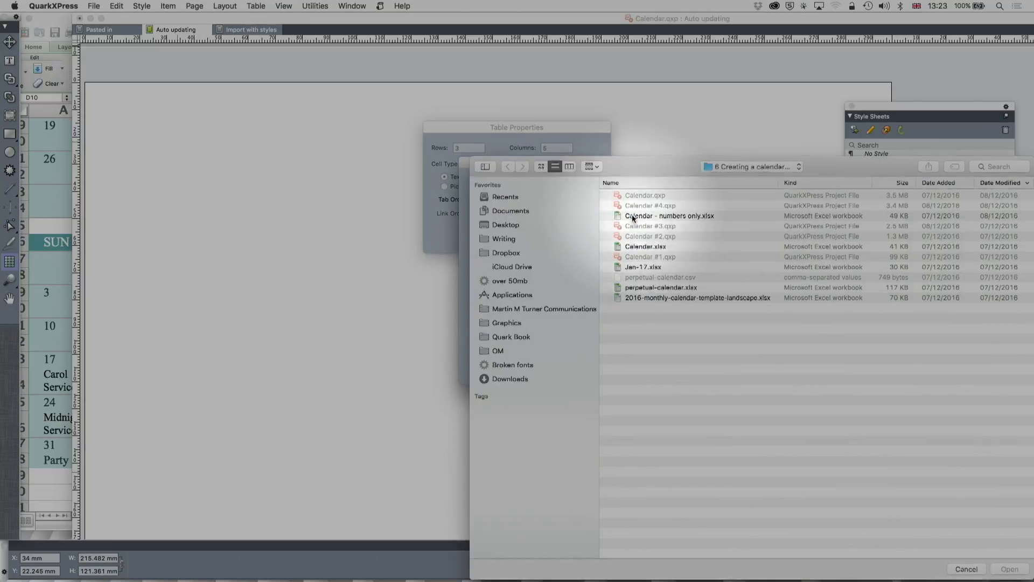
click(669, 216)
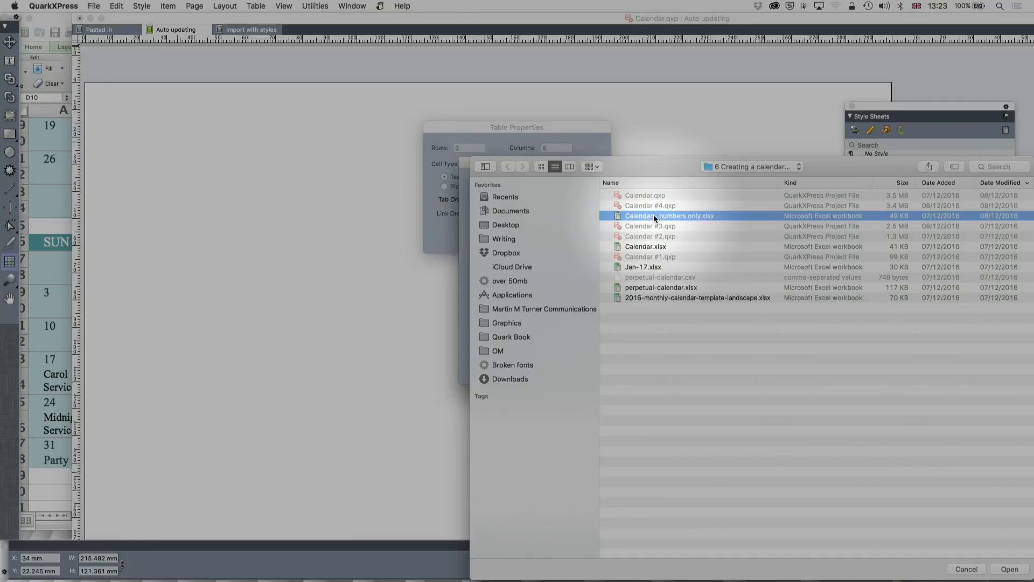
click(1008, 569)
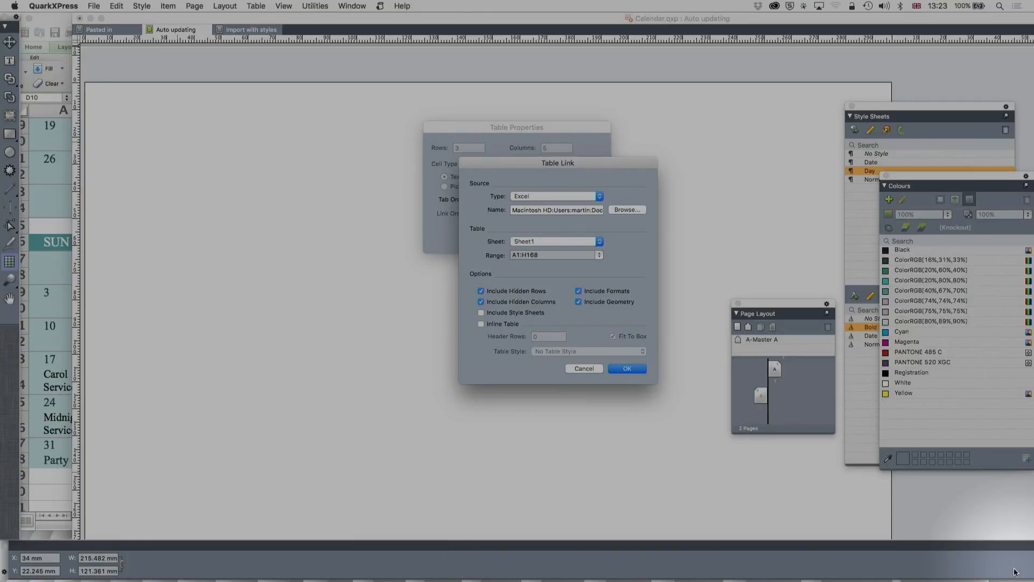